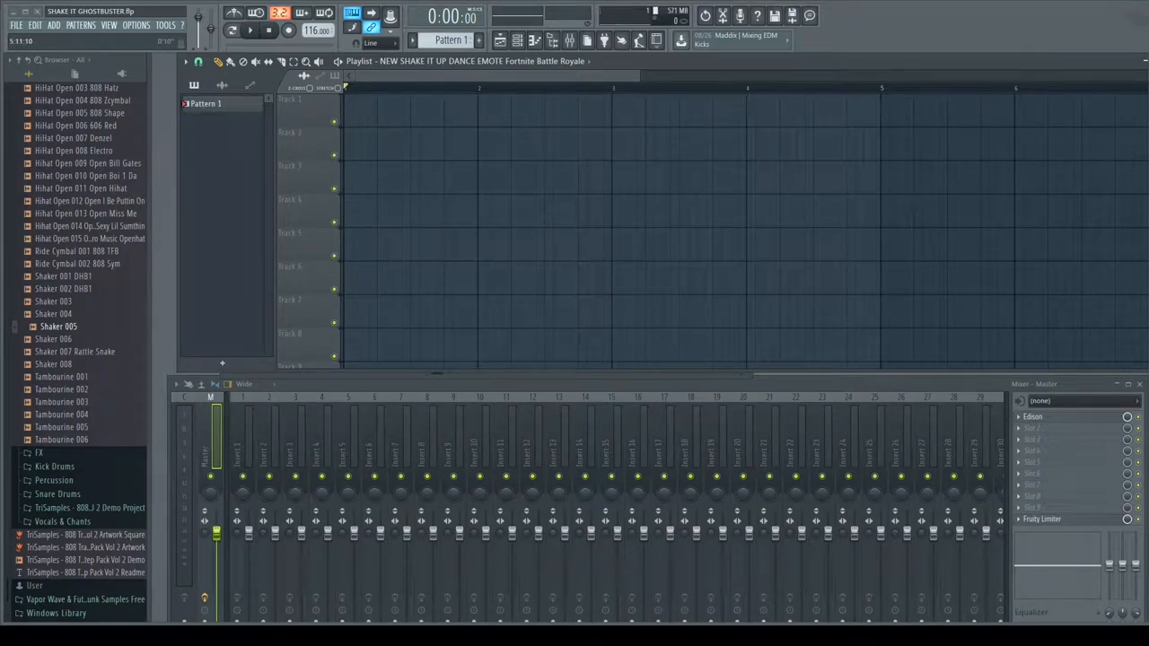
mouse_move(905, 64)
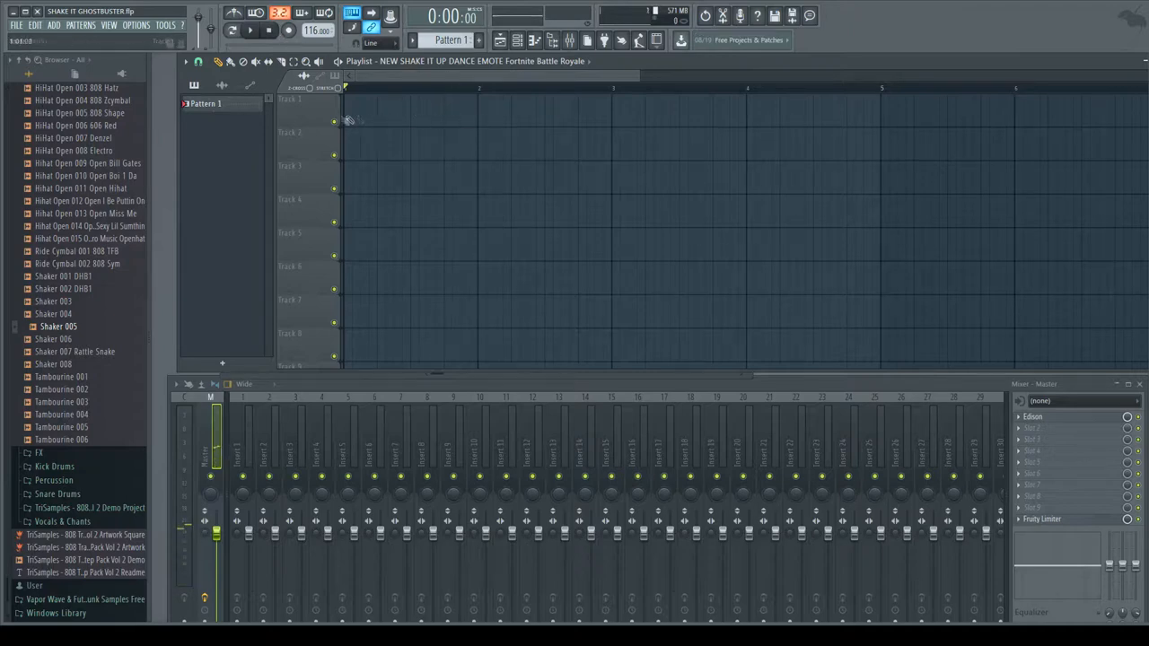
Place two Pattern 1 clips on Track 1, play the arrangement through, then stop
left_click(248, 28)
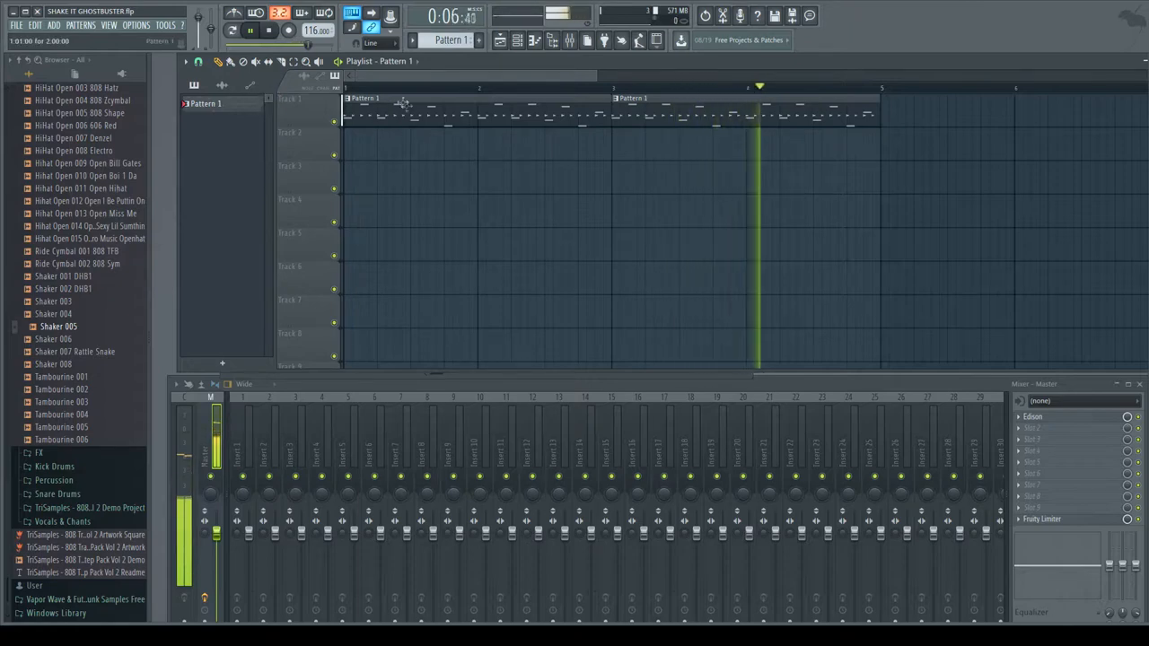
left_click(273, 29)
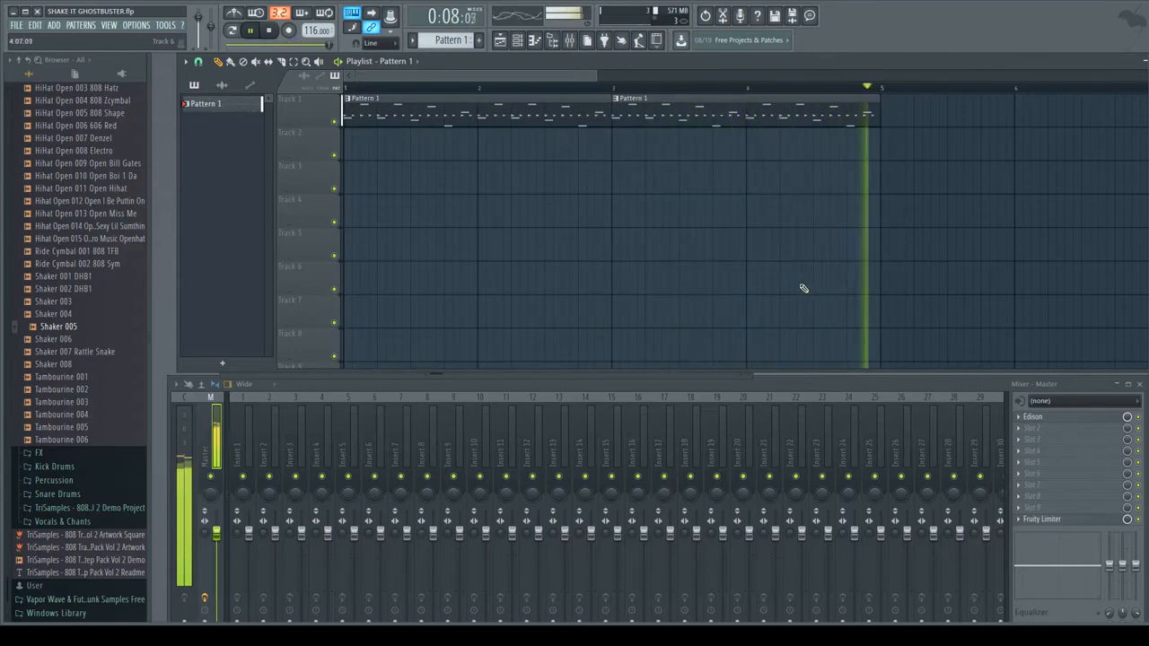
left_click(269, 28)
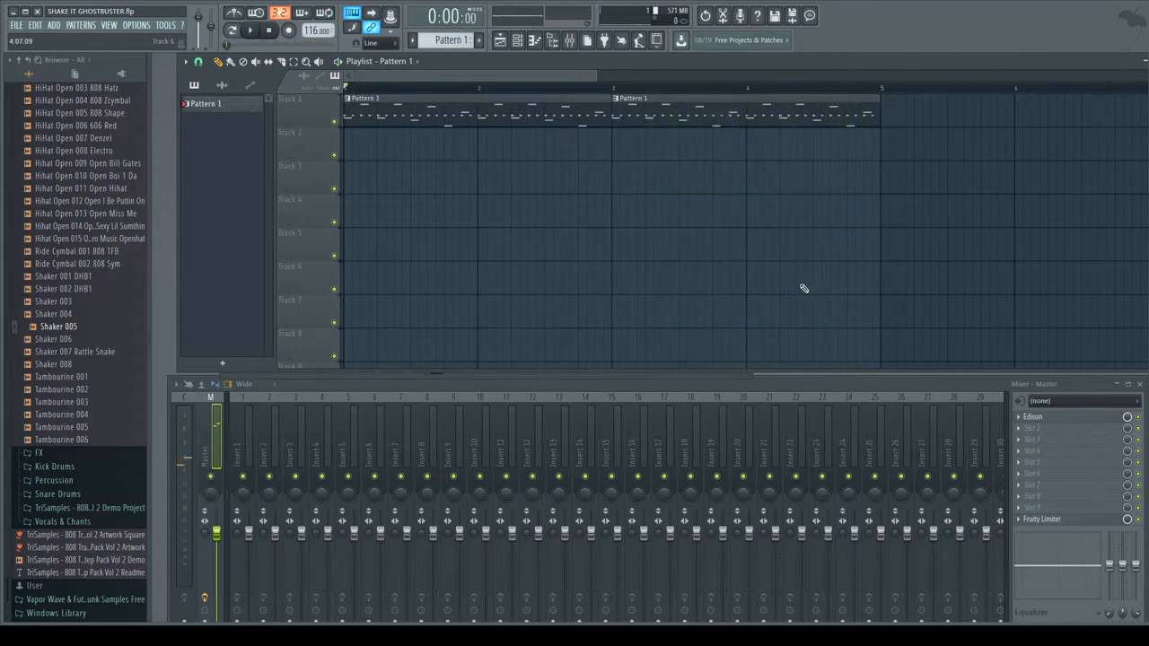